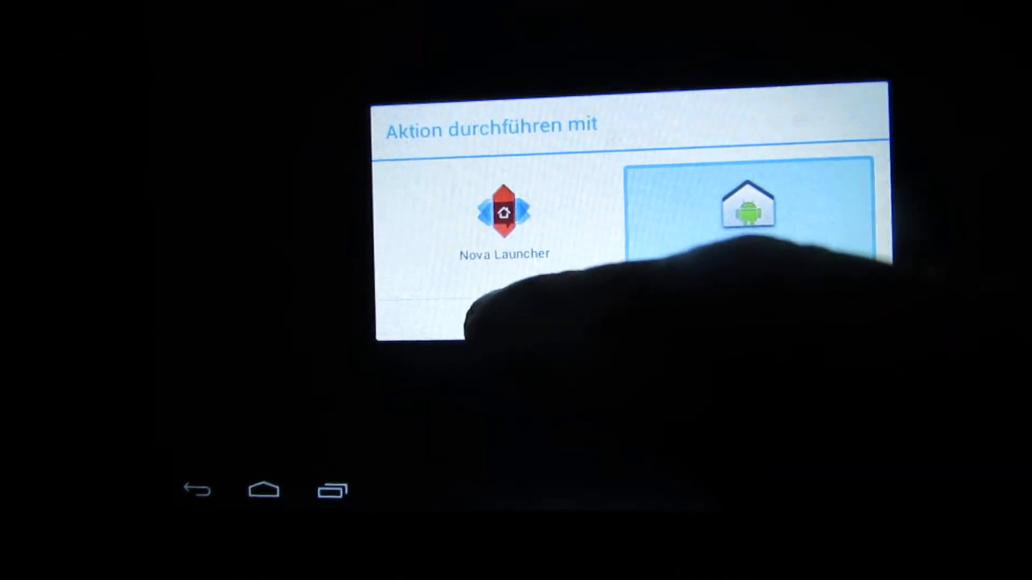
Choose the stock Android launcher instead of Nova Launcher as the home app
{"action": "left_click", "coordinate": [747, 204]}
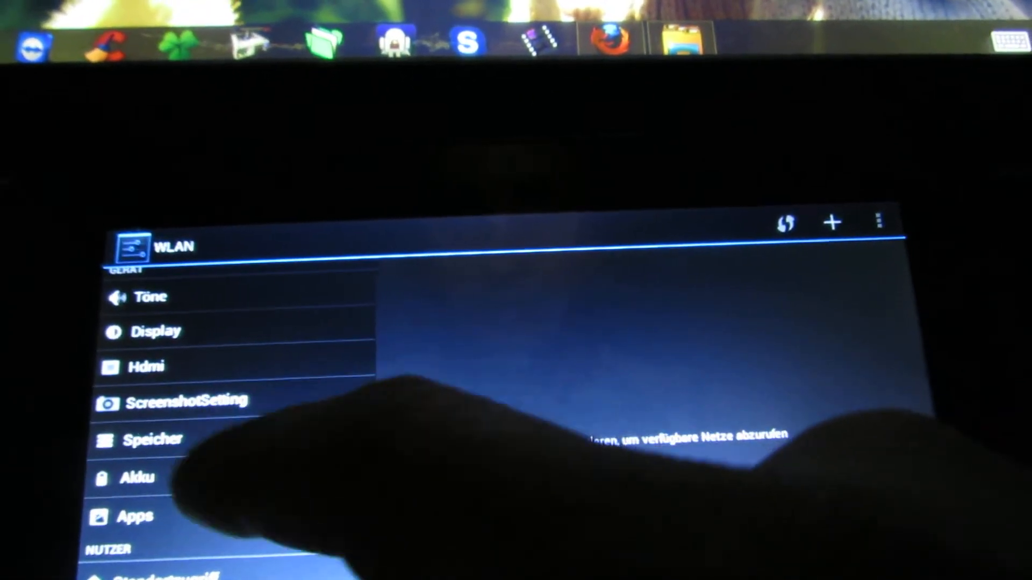
Scroll the German Einstellungen list down toward Sprache & Eingabe
{"action": "scroll", "scroll_direction": "down", "scroll_amount": 3}
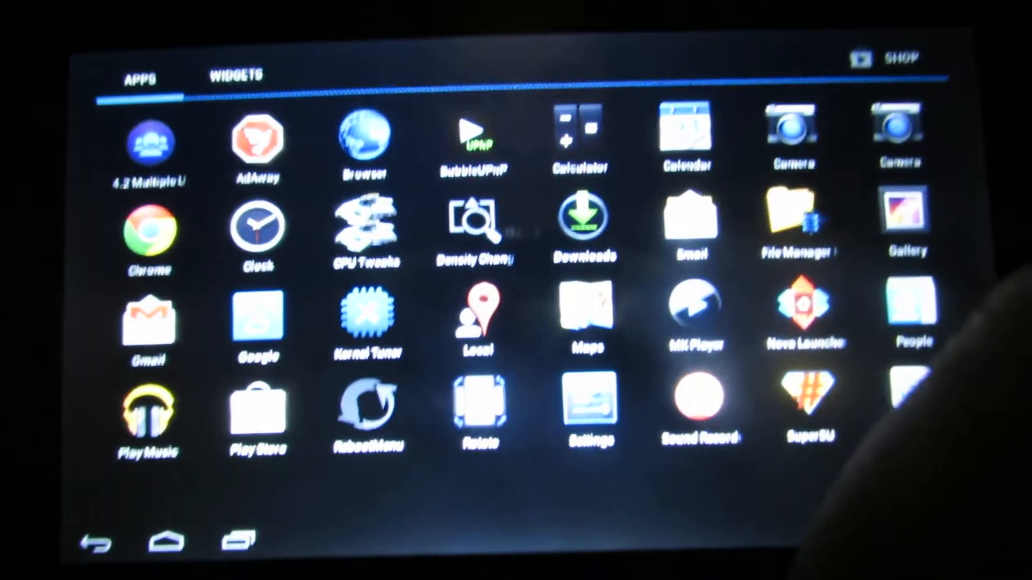
Open Settings, then About tablet, and scroll through the Android 4.2.2 device information
{"action": "left_click", "coordinate": [587, 407]}
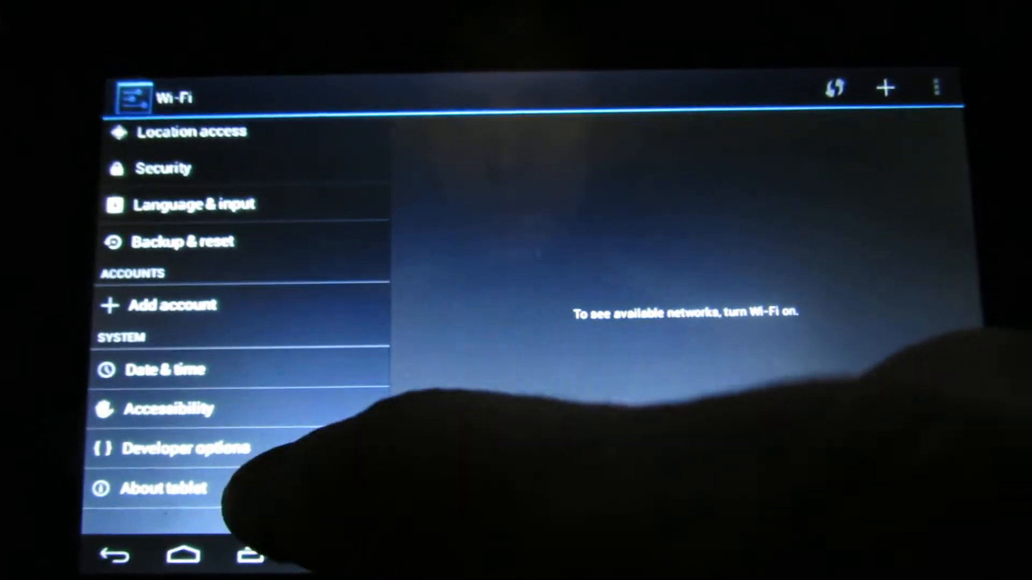
{"action": "left_click", "coordinate": [162, 489]}
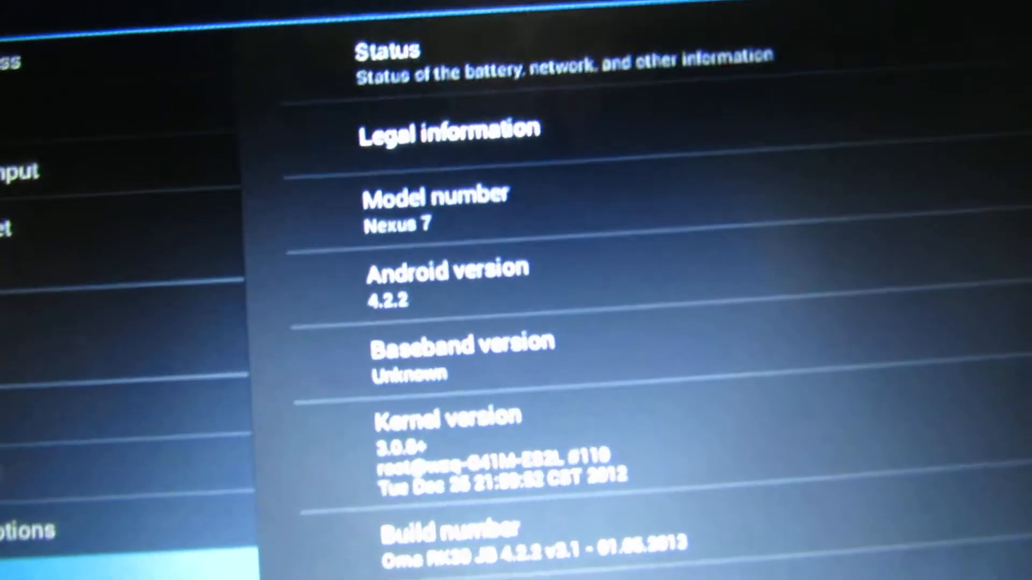
{"action": "scroll", "scroll_direction": "up", "scroll_amount": 3}
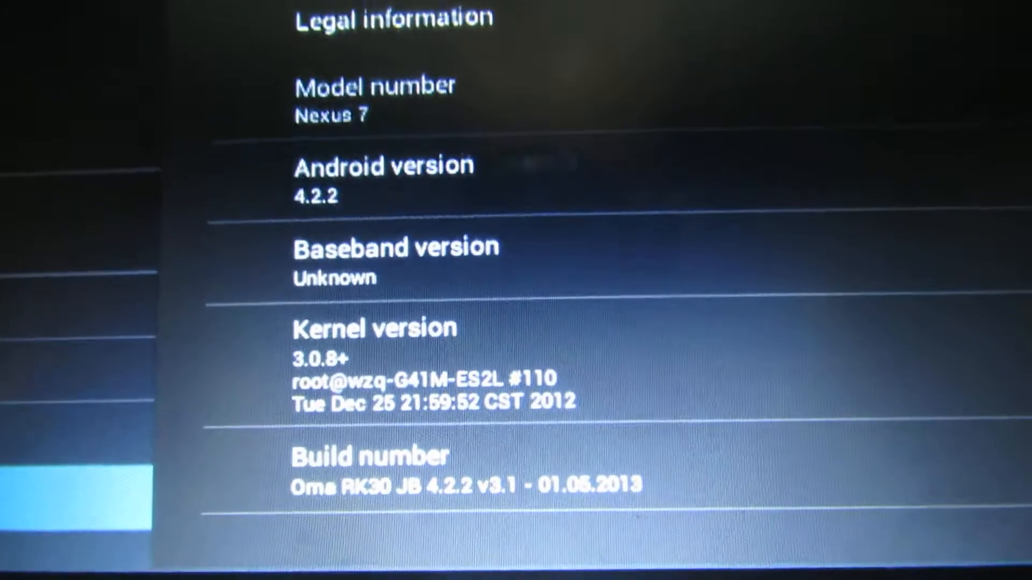
{"action": "scroll", "scroll_direction": "down", "scroll_amount": 3}
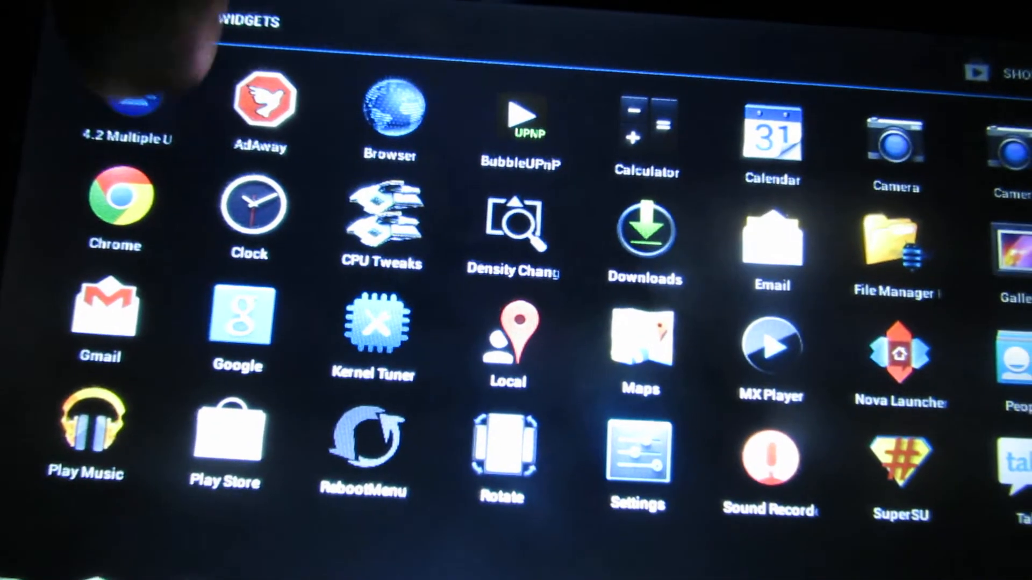
Launch 4.2 Multiple User Enabler from the app drawer
{"action": "left_click", "coordinate": [126, 102]}
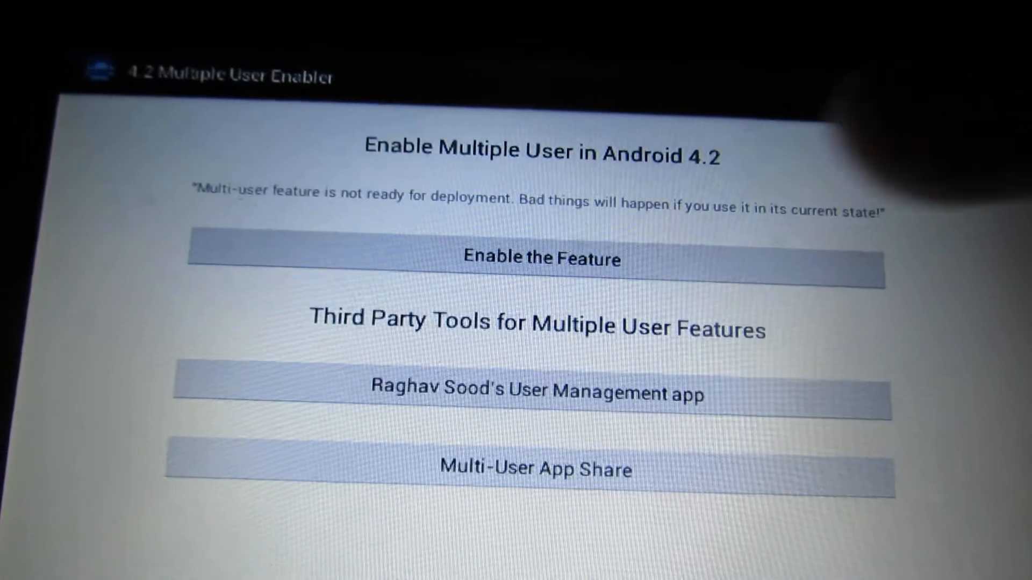
Enable the multiple-user feature and grant the app superuser access
{"action": "left_click", "coordinate": [541, 259]}
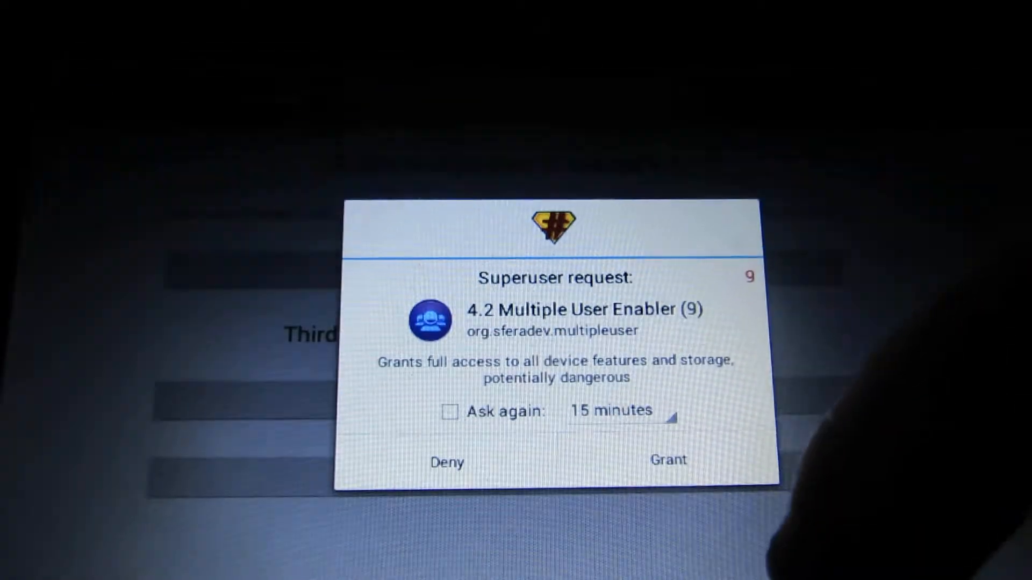
{"action": "left_click", "coordinate": [668, 460]}
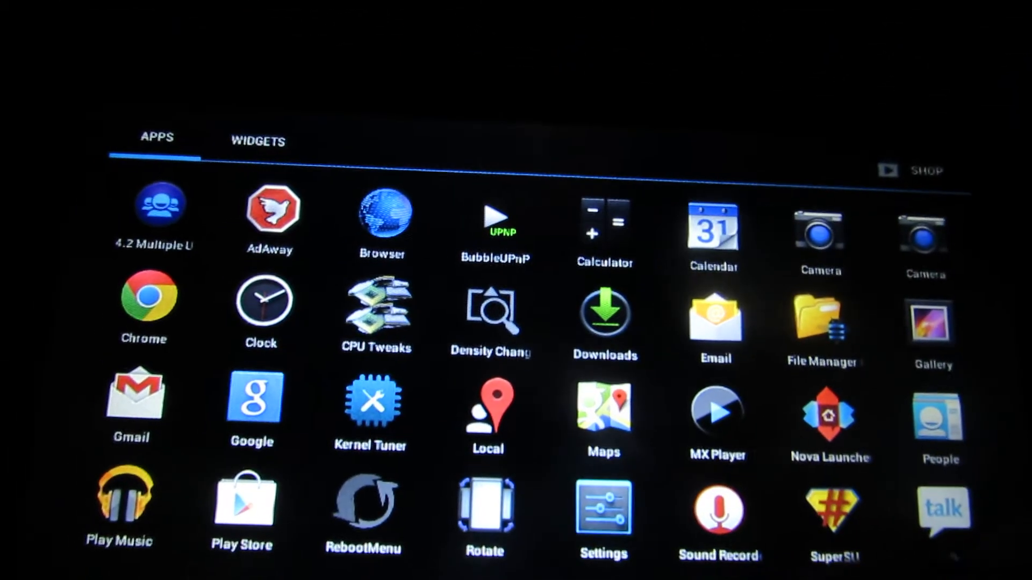
Reopen Settings and scroll to the Accounts and System categories
{"action": "left_click", "coordinate": [601, 504]}
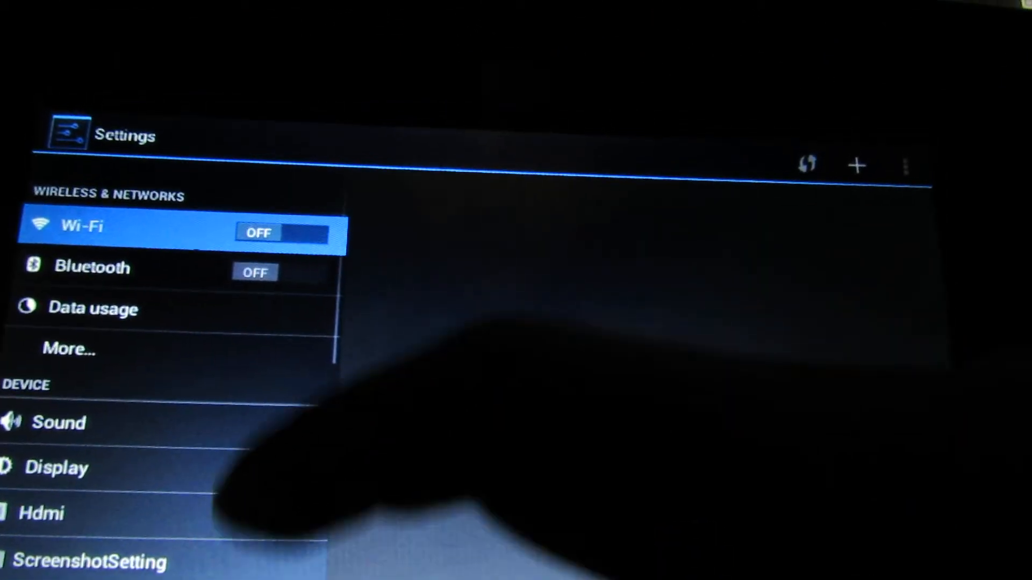
{"action": "scroll", "scroll_direction": "down", "scroll_amount": 3}
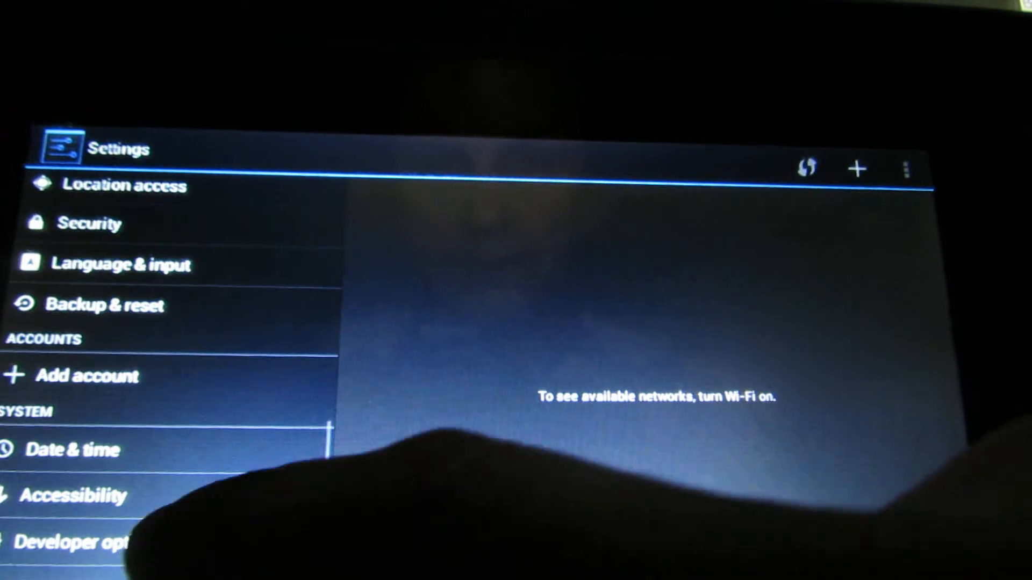